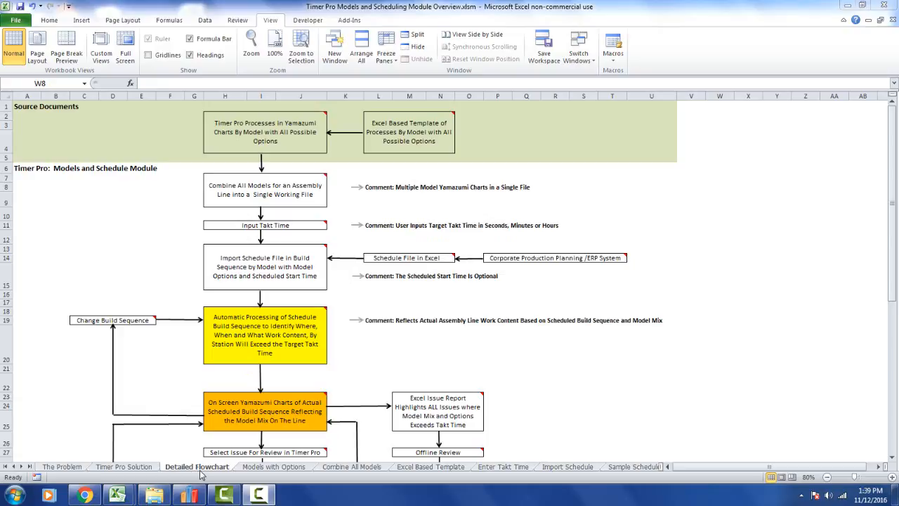
mouse_move(160, 233)
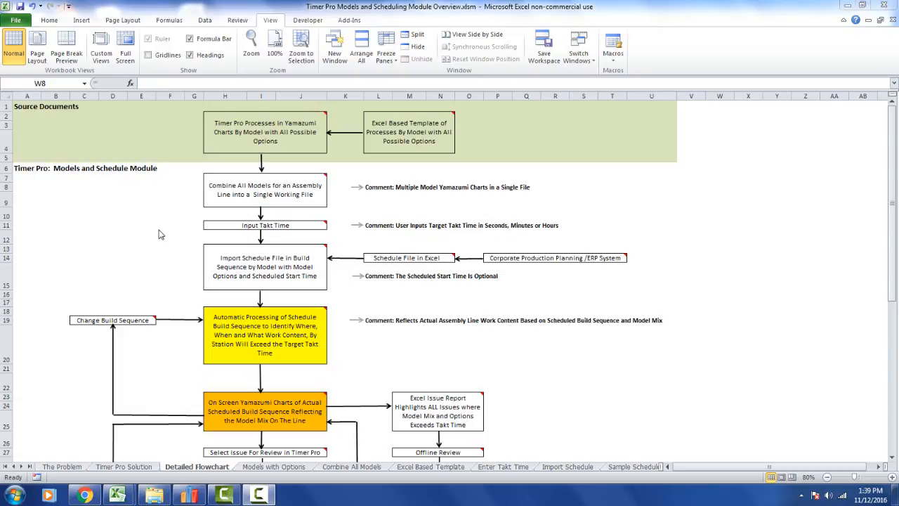
mouse_move(70, 112)
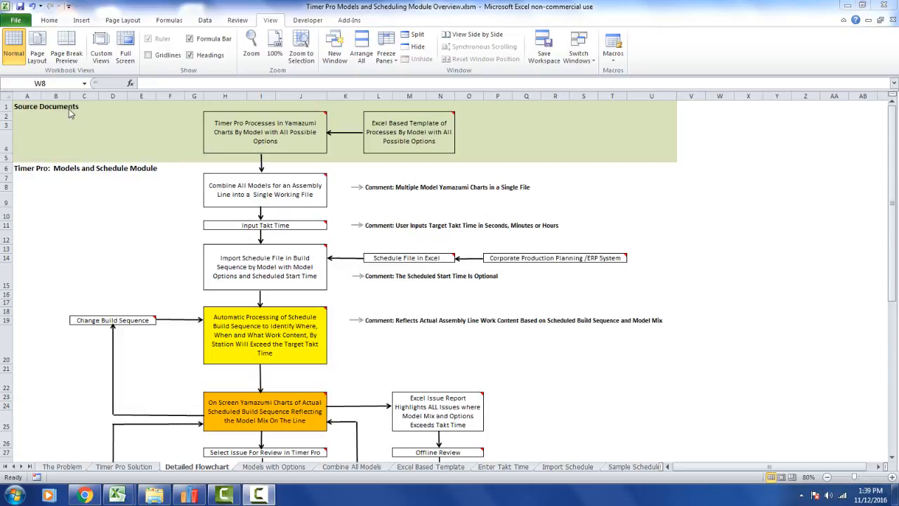
mouse_move(112, 129)
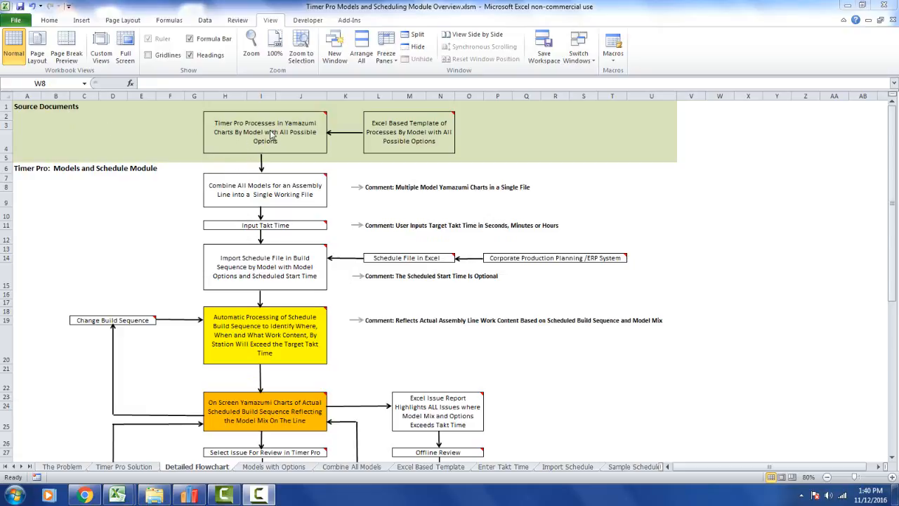
mouse_move(227, 139)
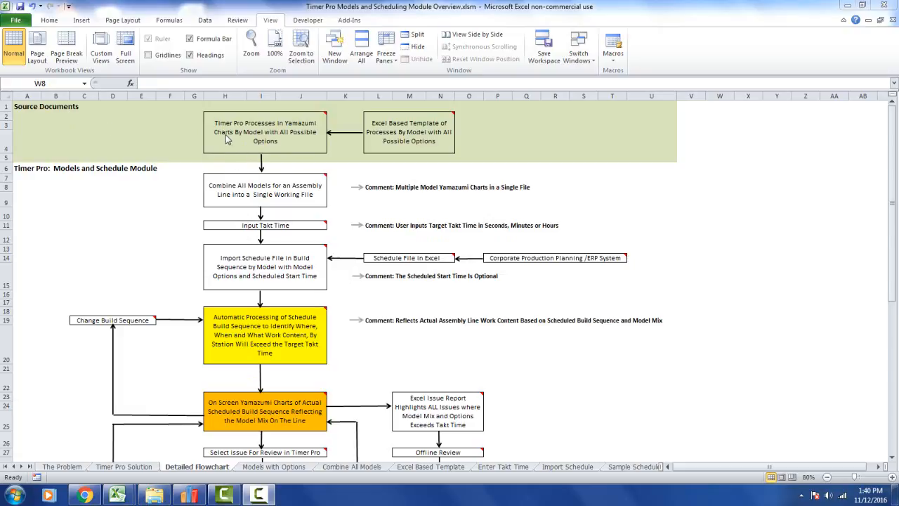
mouse_move(252, 146)
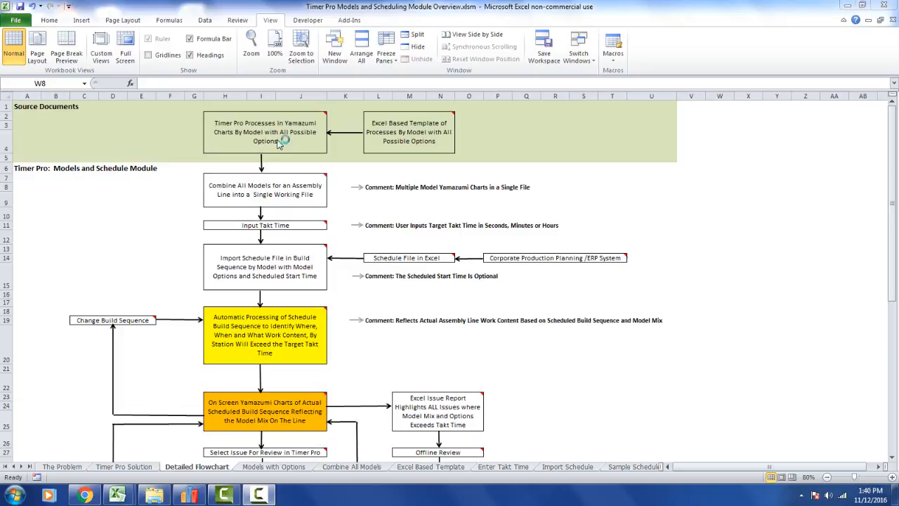
mouse_move(393, 144)
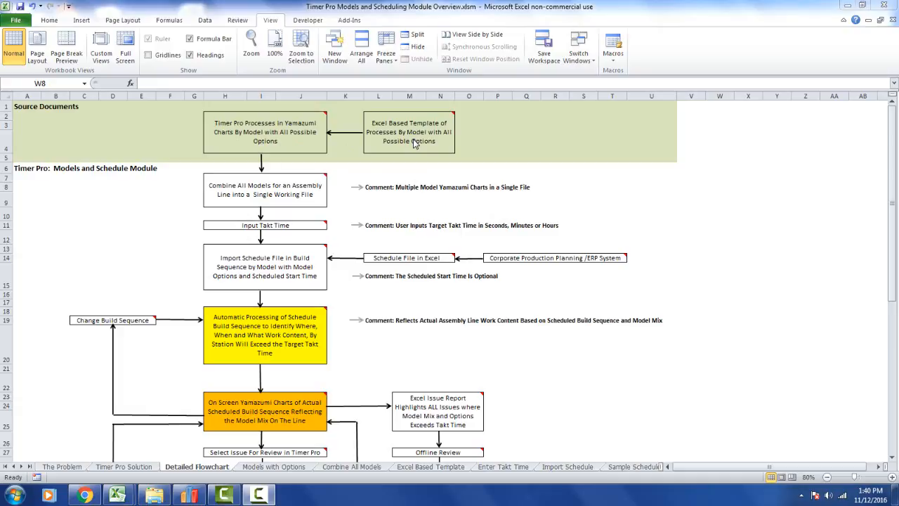
mouse_move(306, 133)
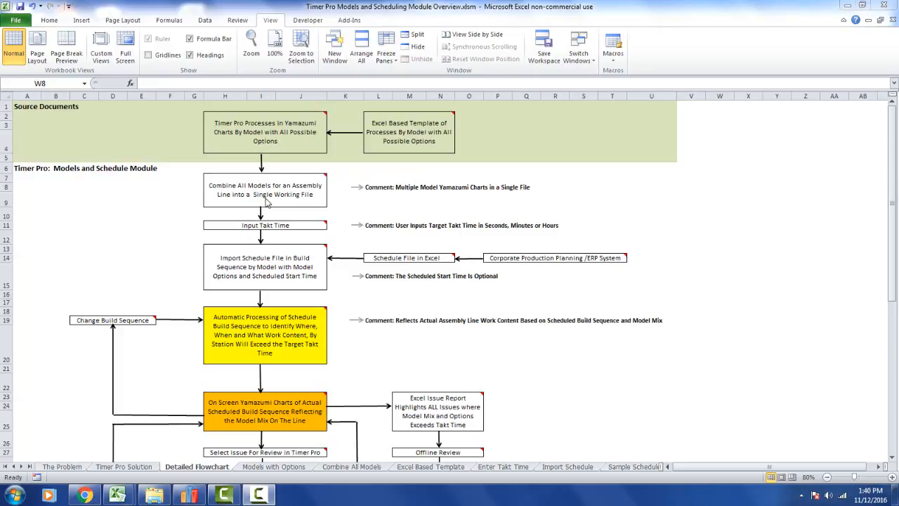
mouse_move(269, 236)
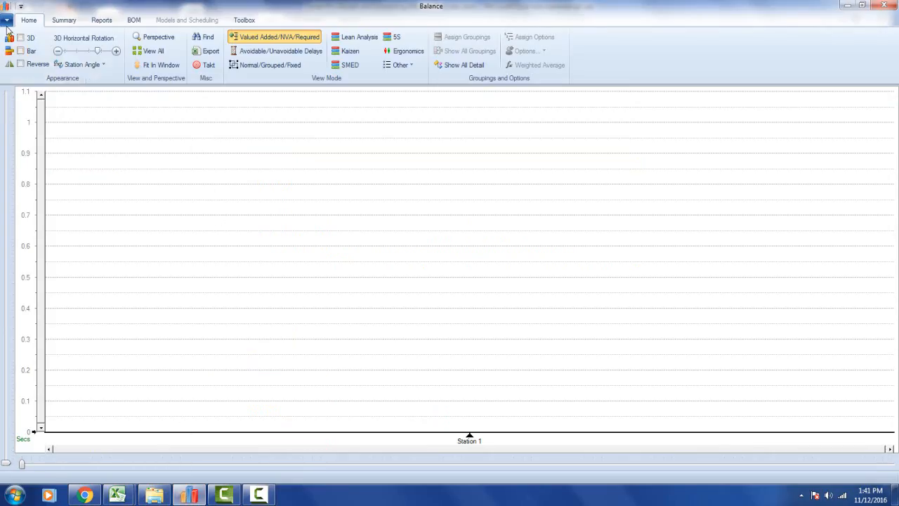
- Start a New Models and Schedule from the File menu to choose balance files
left_click(7, 19)
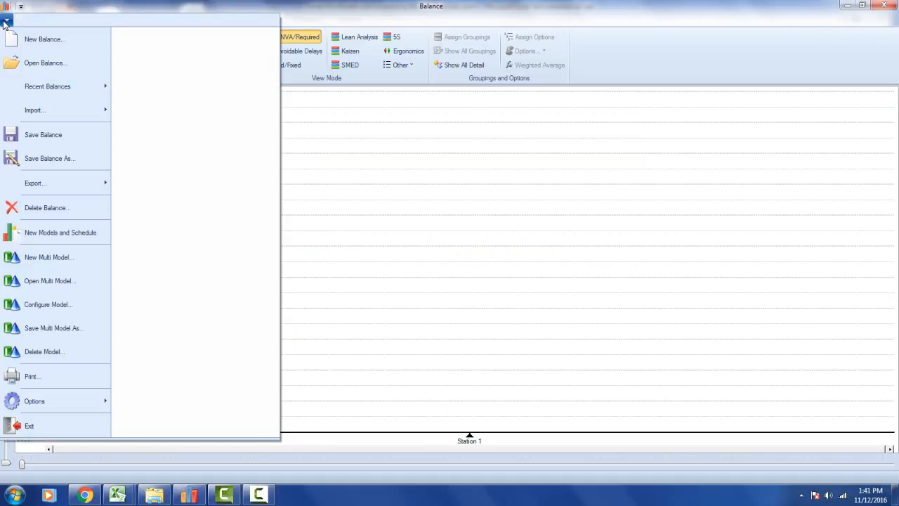
mouse_move(45, 62)
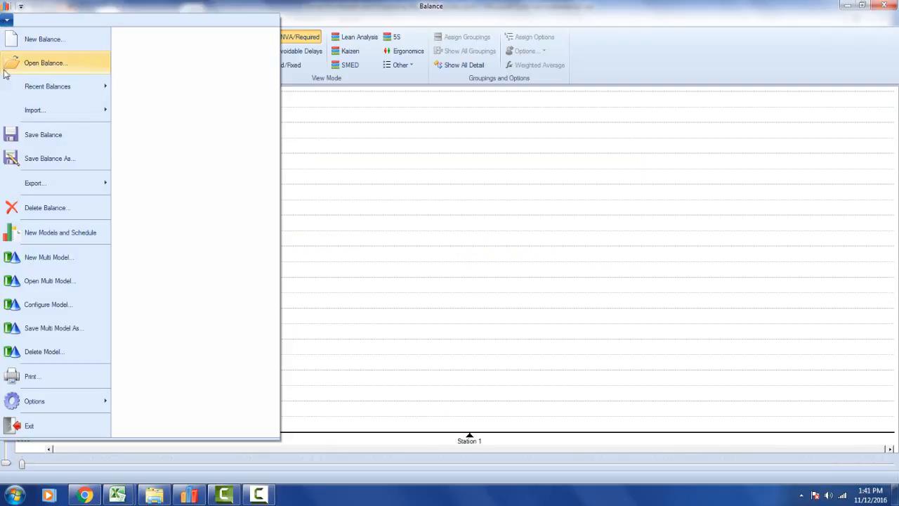
mouse_move(60, 233)
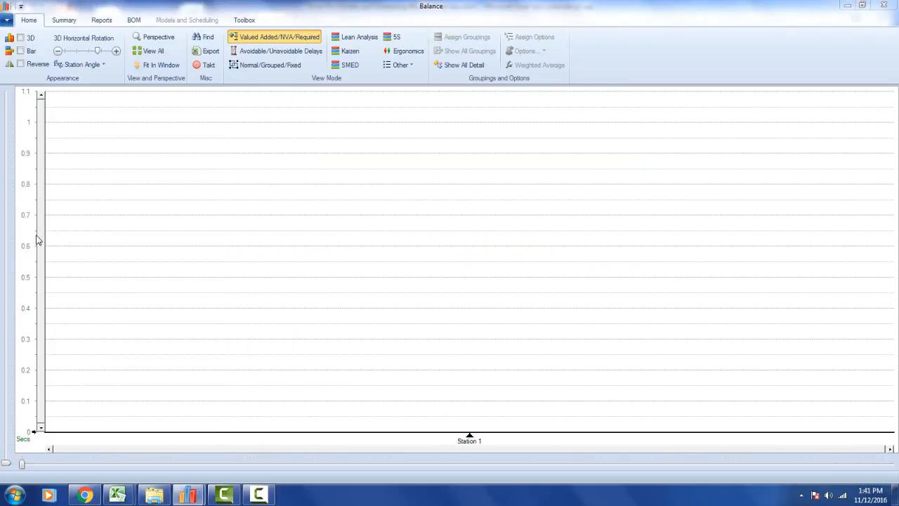
left_click(340, 266)
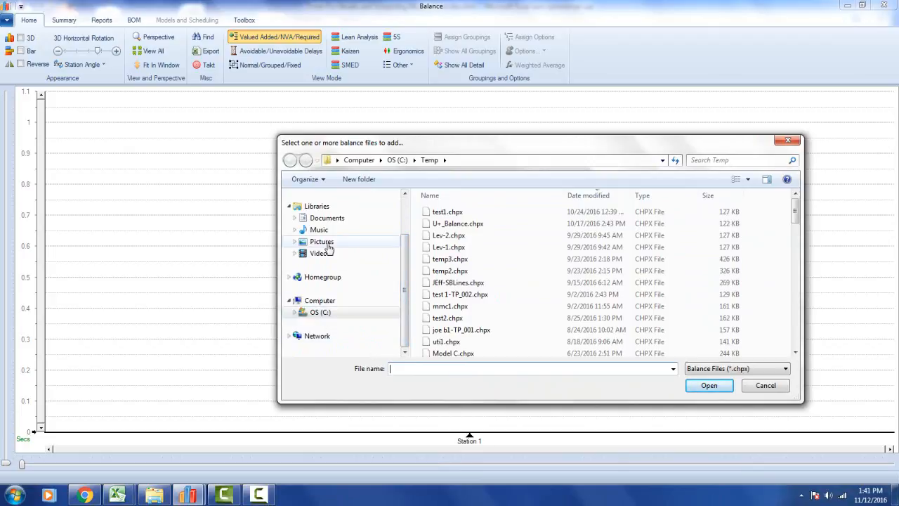
- Browse to Documents > Applied Computer Services > Samples > Models and Options > Base Models
left_click(325, 218)
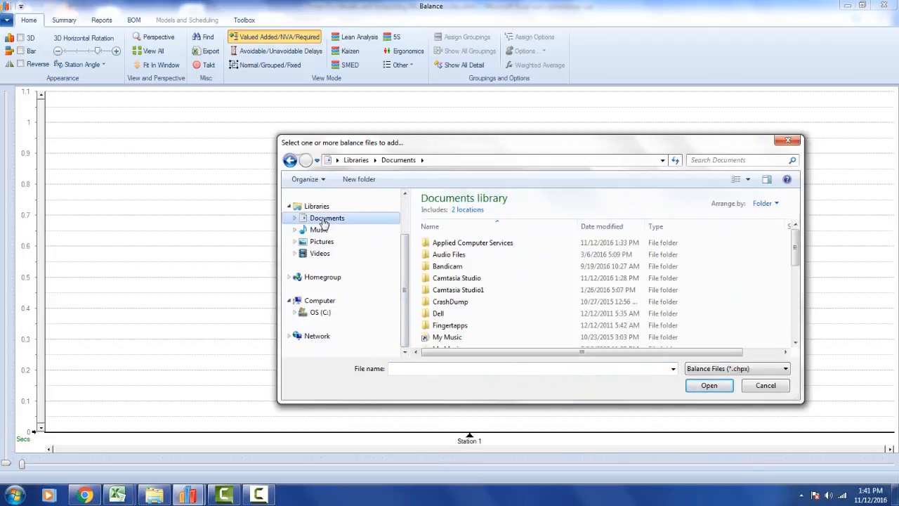
double_click(471, 242)
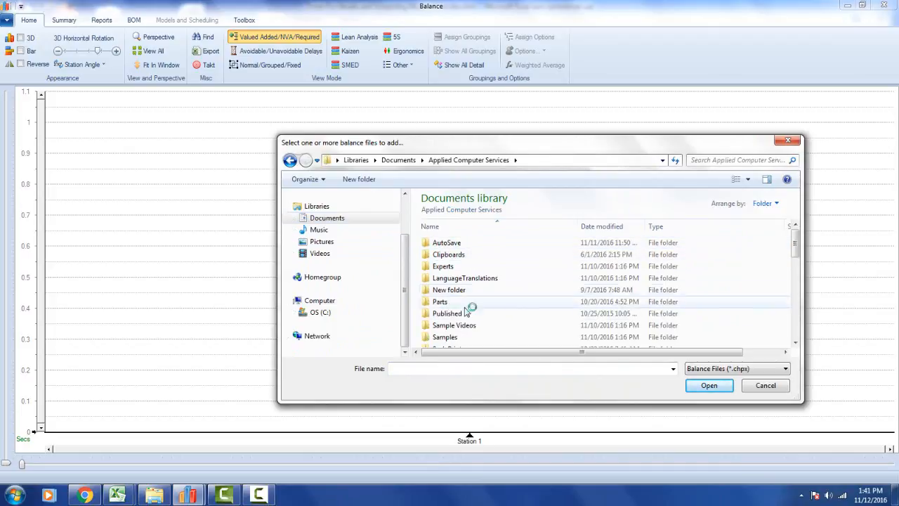
double_click(444, 337)
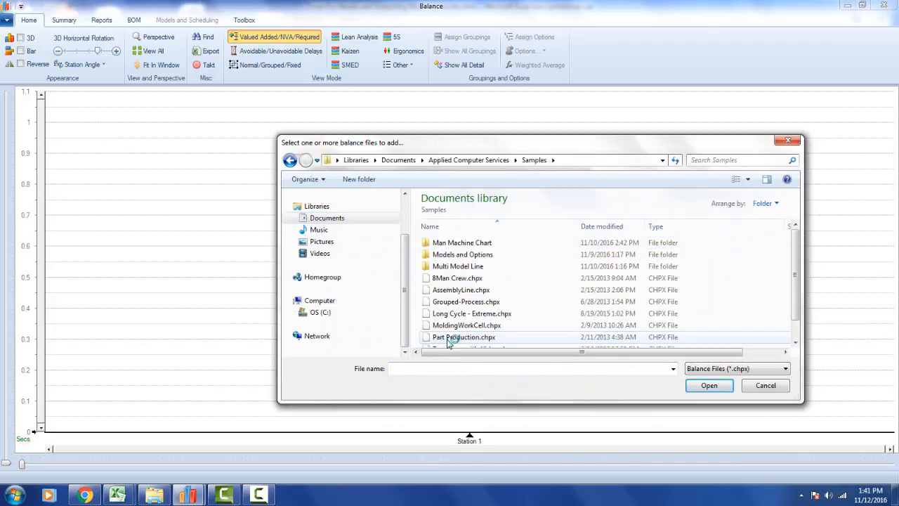
double_click(462, 254)
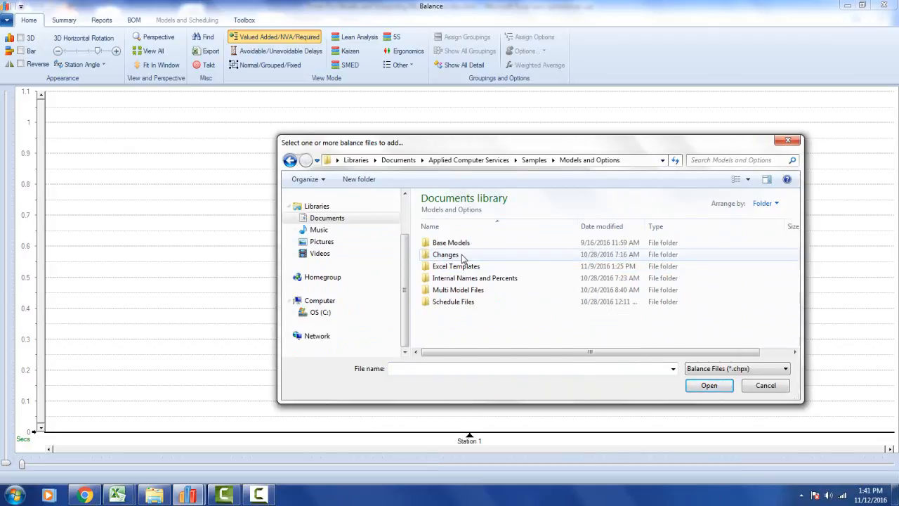
left_click(451, 242)
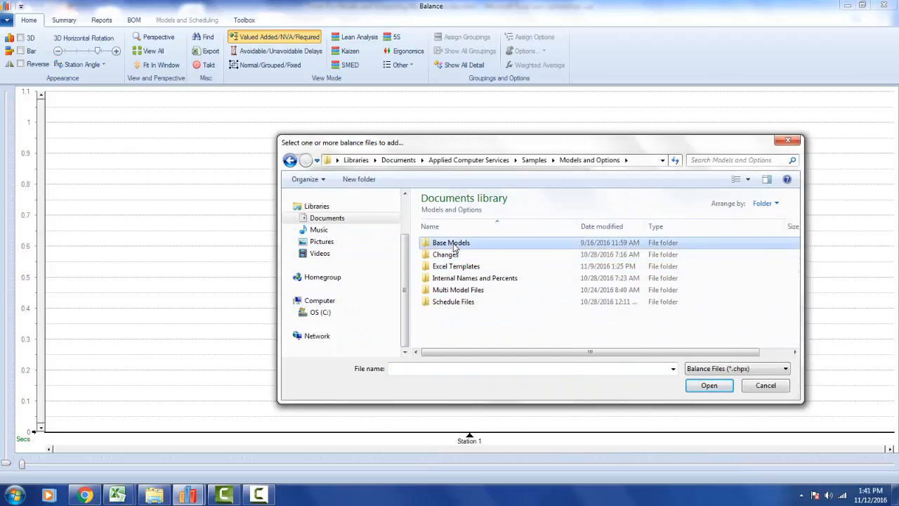
double_click(450, 241)
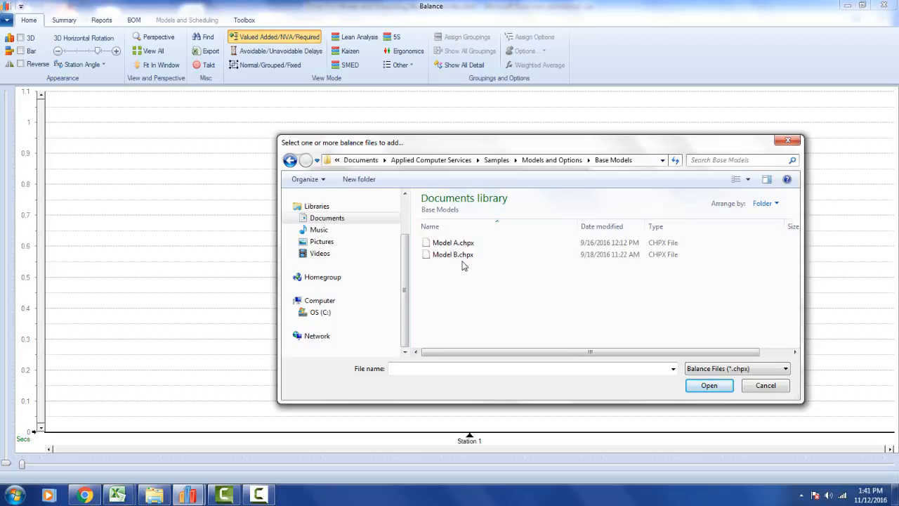
- Select Model A.chpx and Model B.chpx and confirm adding them
left_click(453, 241)
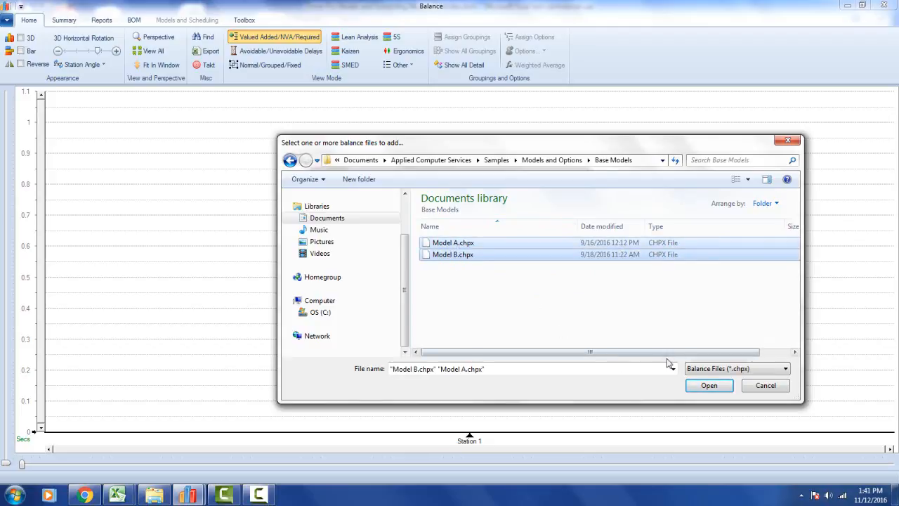
left_click(708, 385)
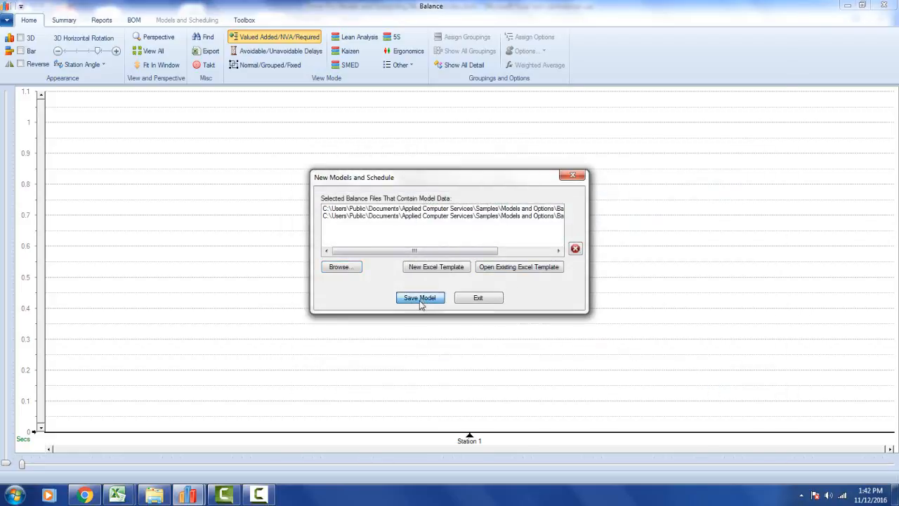
- Save Model A and Model B as one combined file and let the chip files validate
left_click(420, 298)
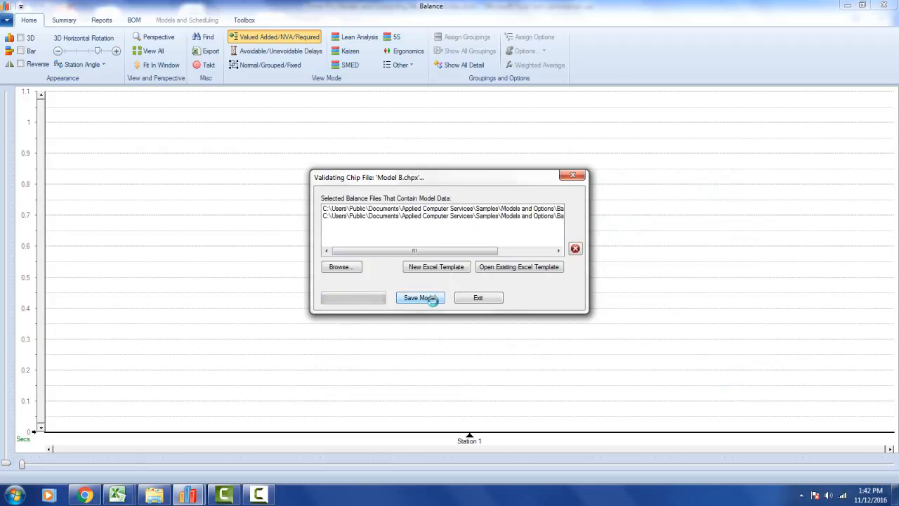
left_click(419, 298)
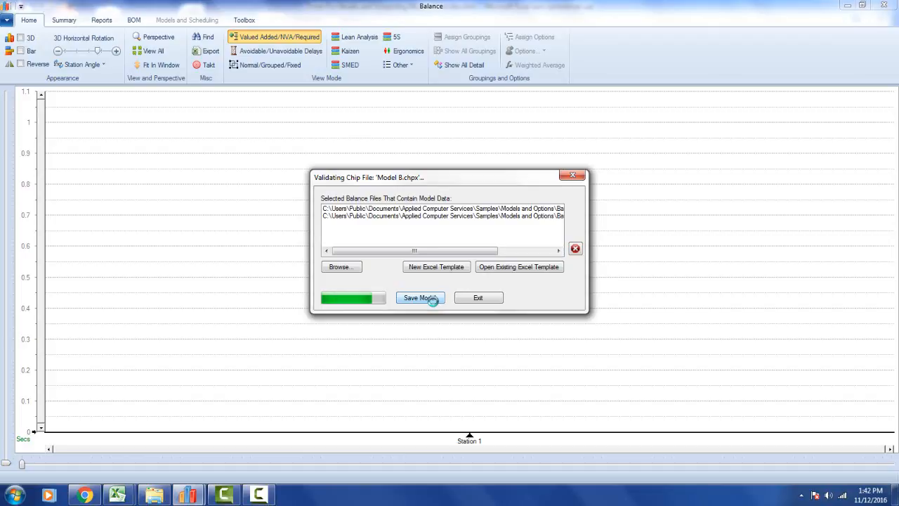
left_click(419, 297)
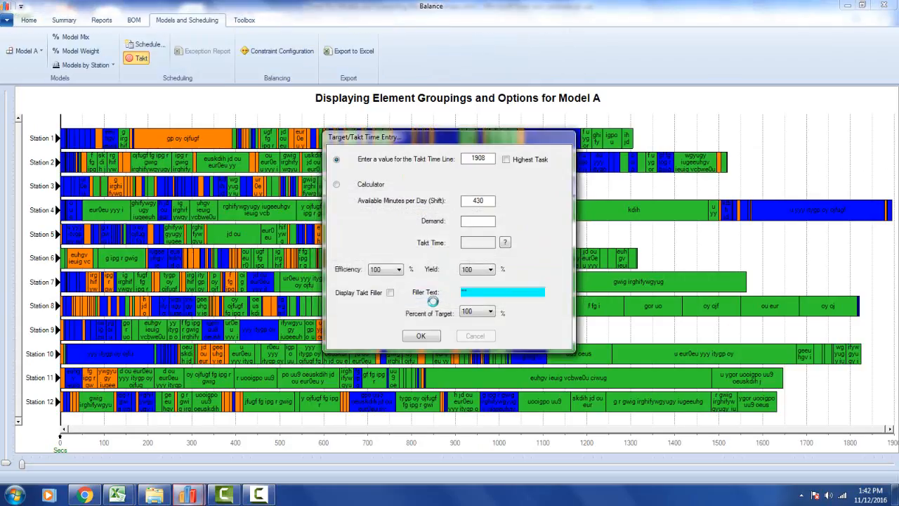
- View the takt time formula help and enter 1400 as the Takt Time Line
left_click(478, 158)
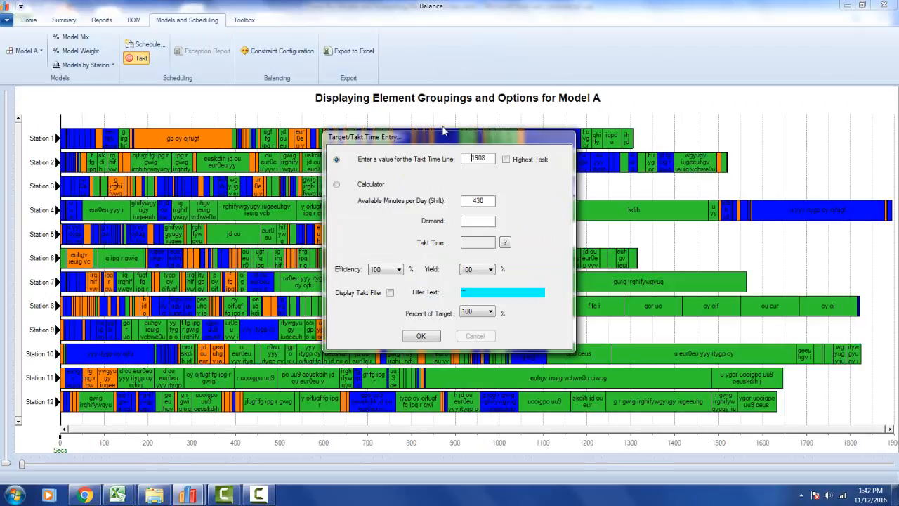
mouse_move(400, 172)
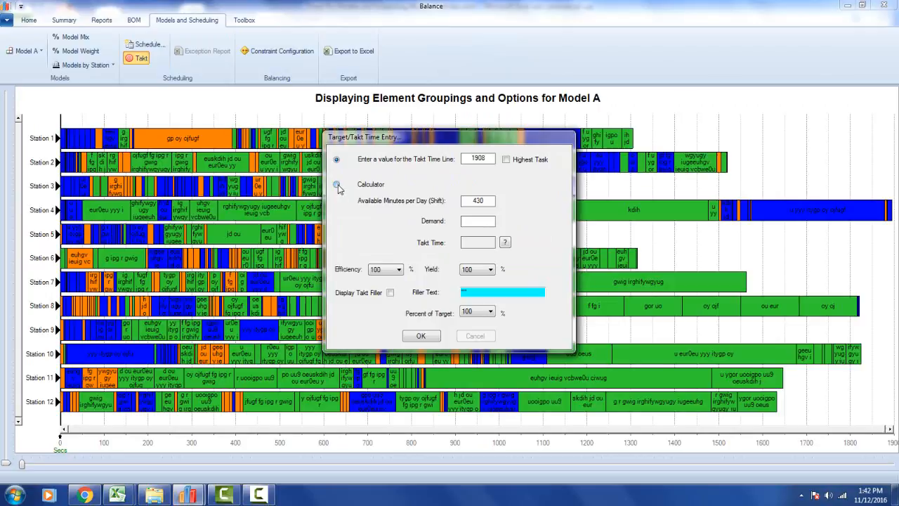
left_click(504, 242)
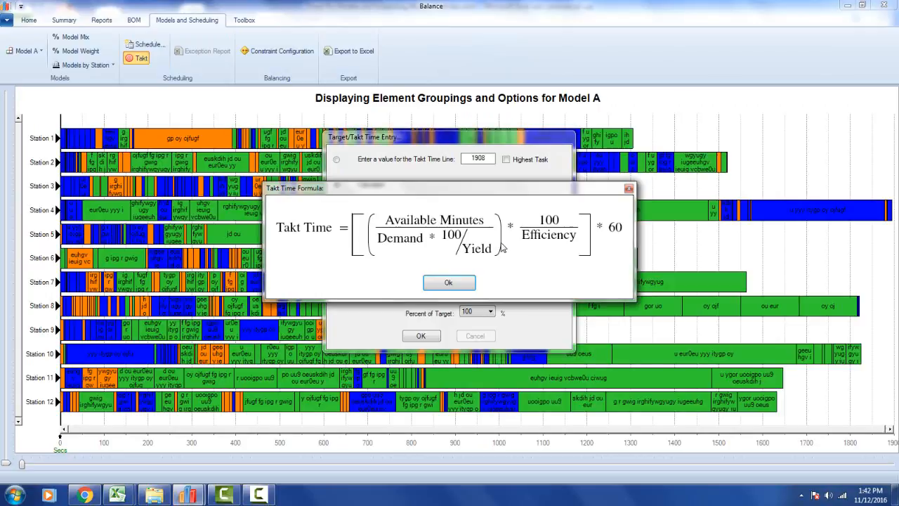
mouse_move(489, 271)
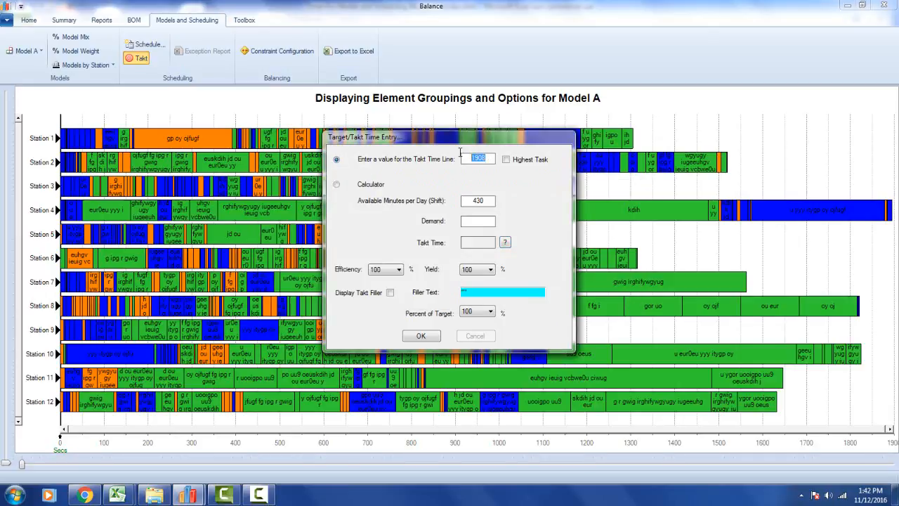
type("1400")
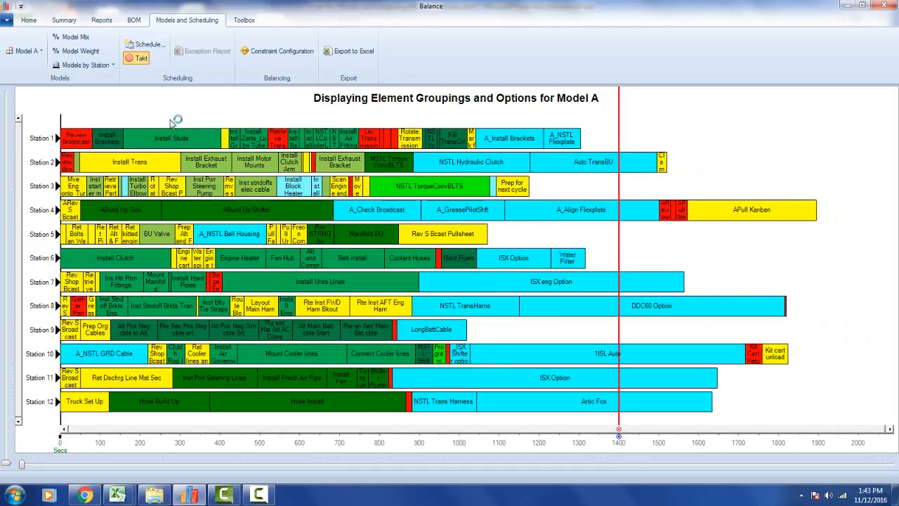
mouse_move(457, 109)
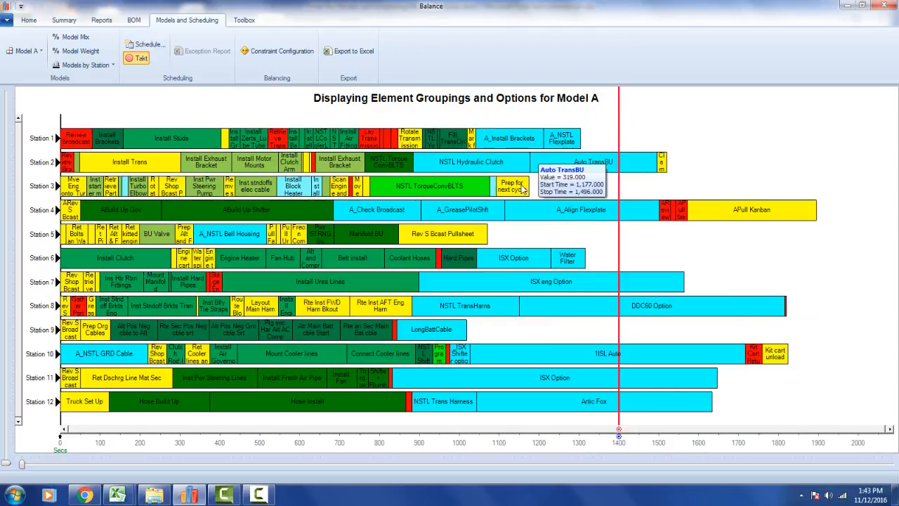
mouse_move(204, 213)
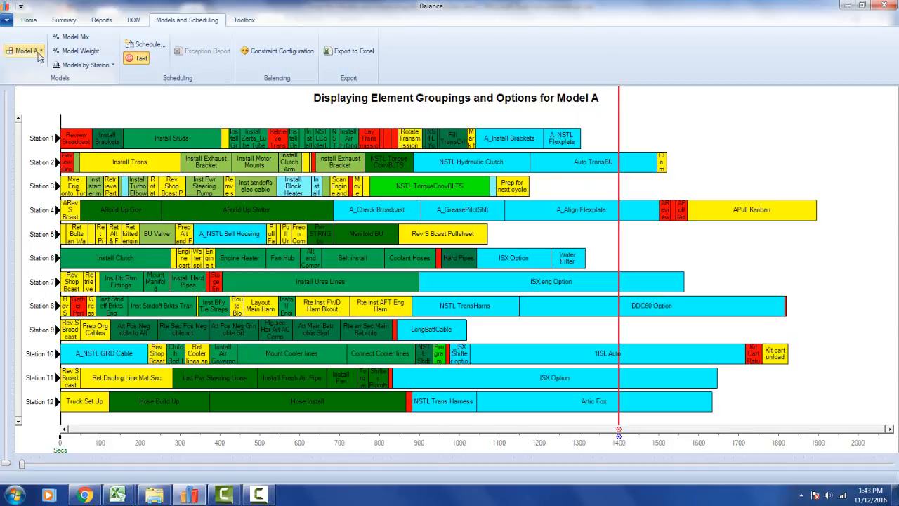
- Switch the Model dropdown to Model B's Yamazumi chart, then back to Model A
left_click(22, 50)
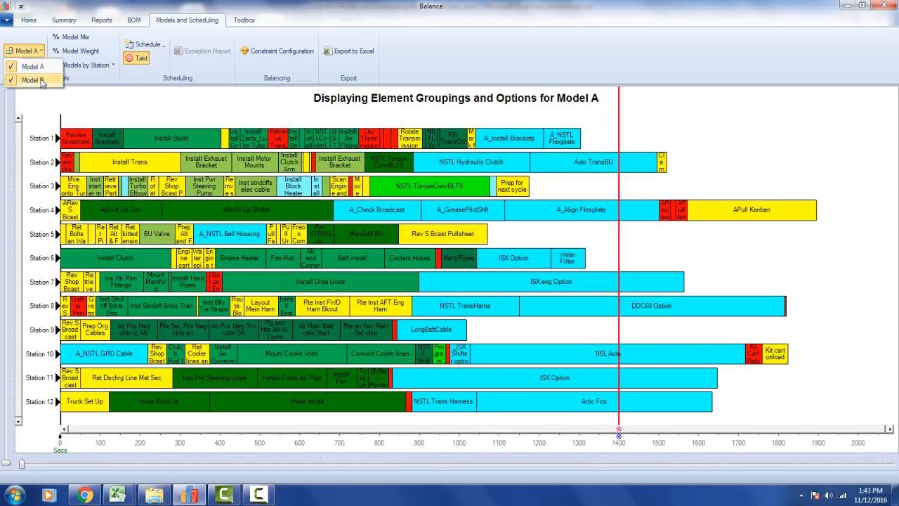
left_click(31, 79)
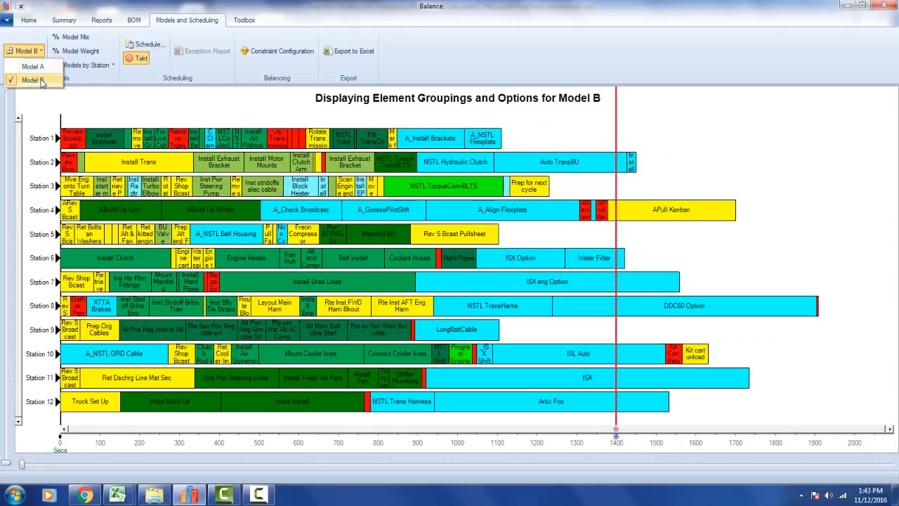
left_click(33, 66)
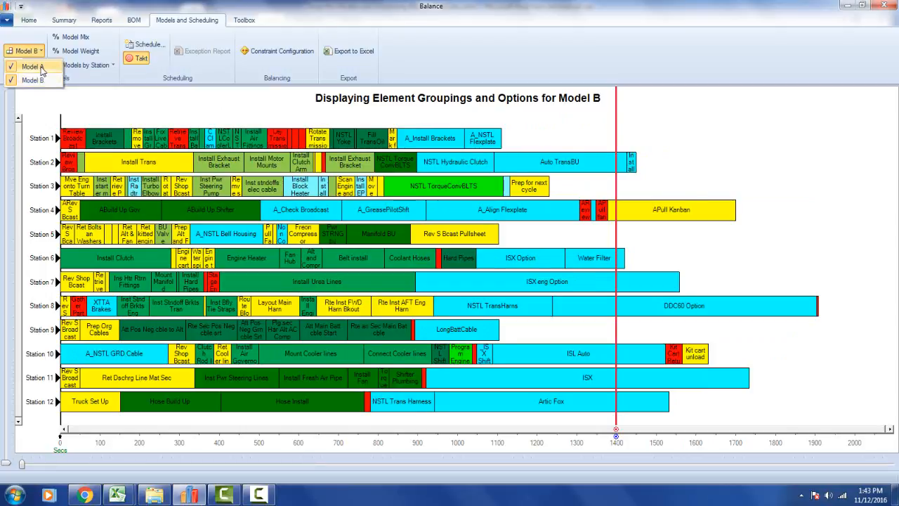
left_click(32, 66)
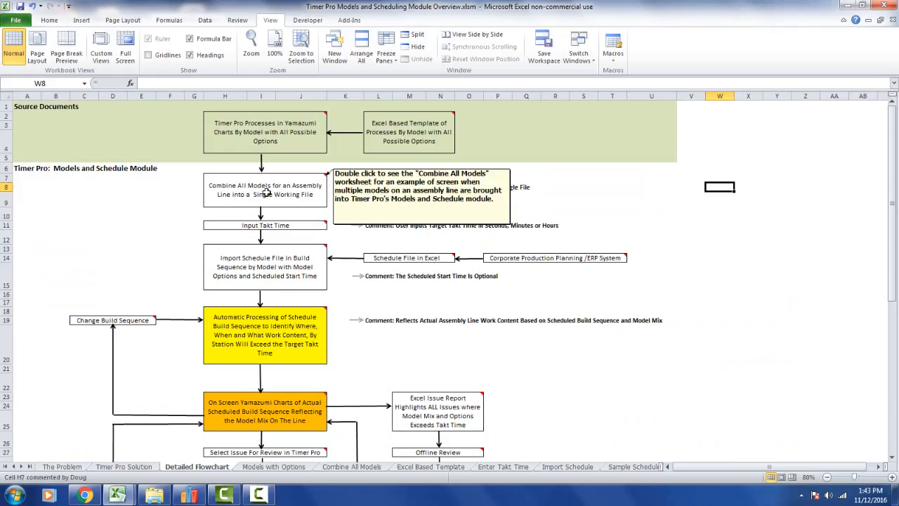
- Select the Combine All Models and Input Takt Time boxes on the Excel flowchart
left_click(264, 190)
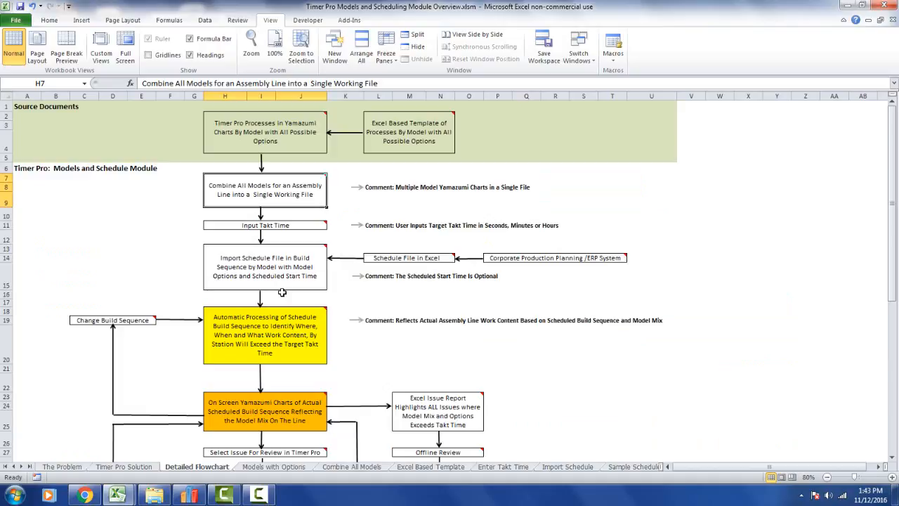
mouse_move(264, 230)
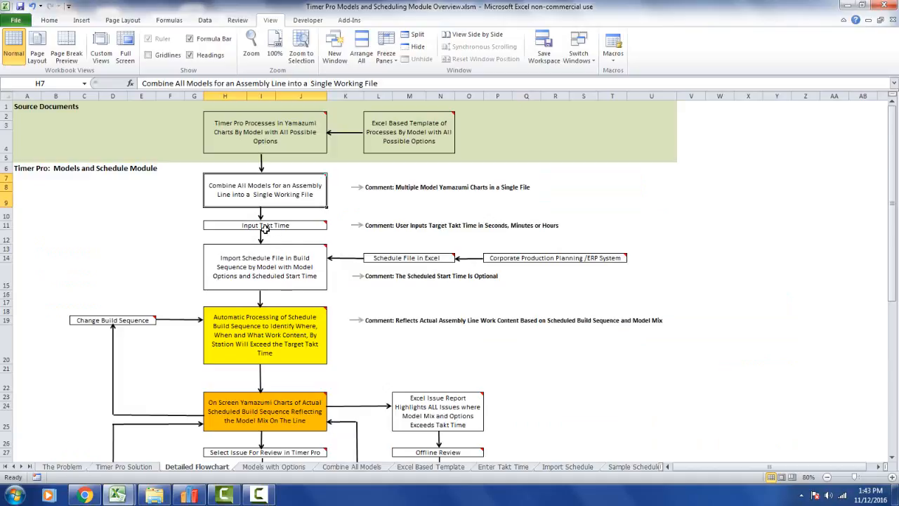
left_click(266, 224)
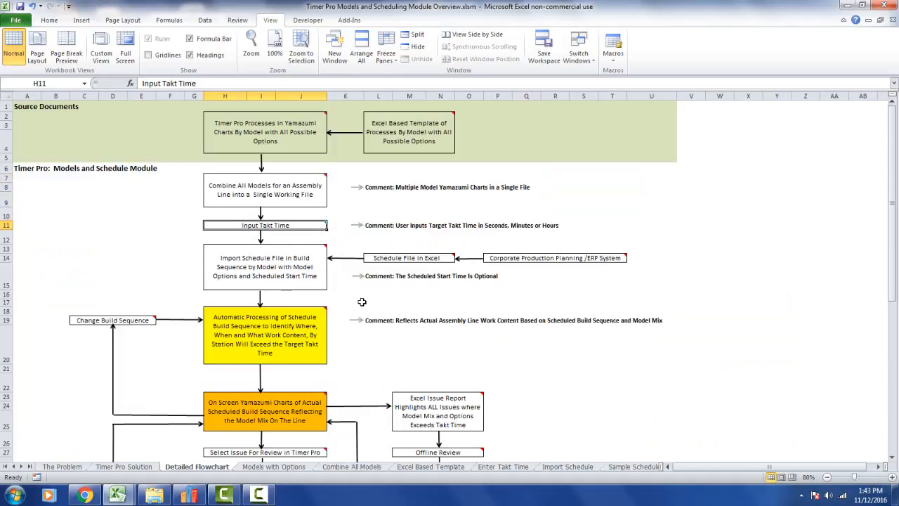
mouse_move(320, 242)
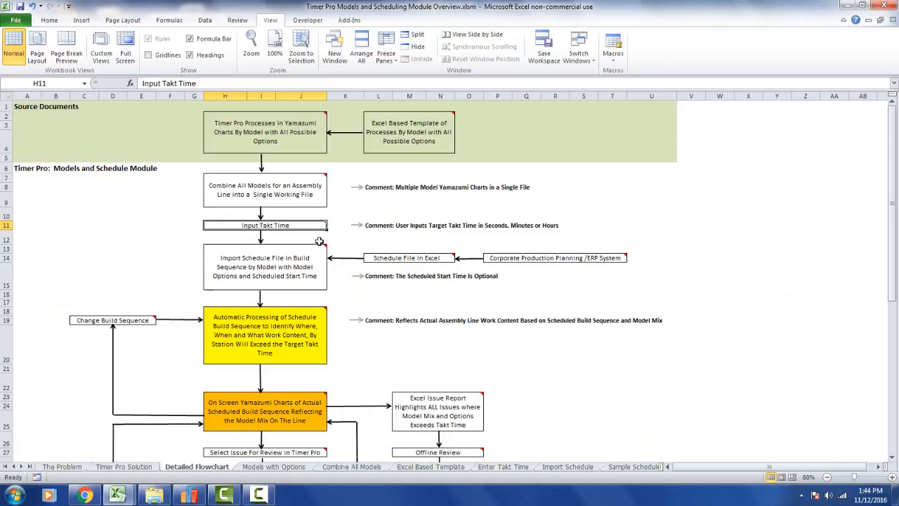